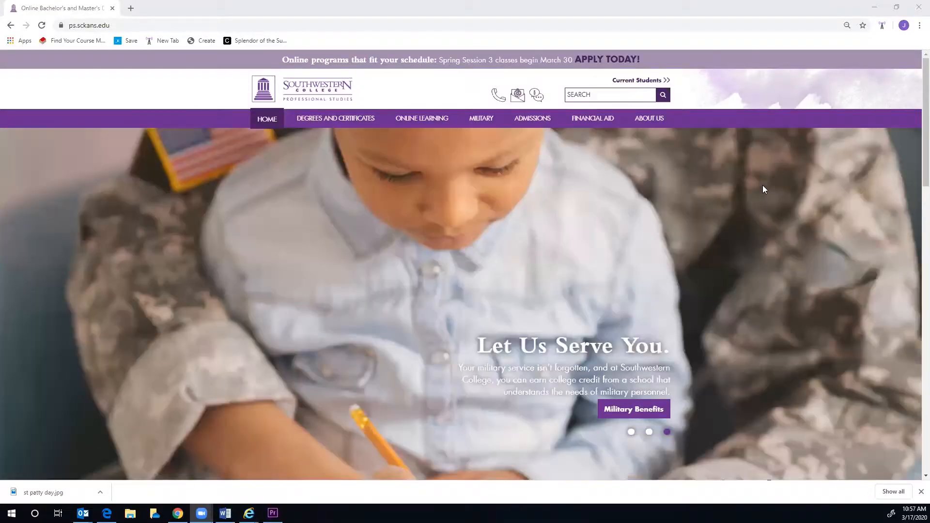
# - Open 'Test Drive an Online Course' from the homepage footer and view the login instructions
pyautogui.scroll(-3)
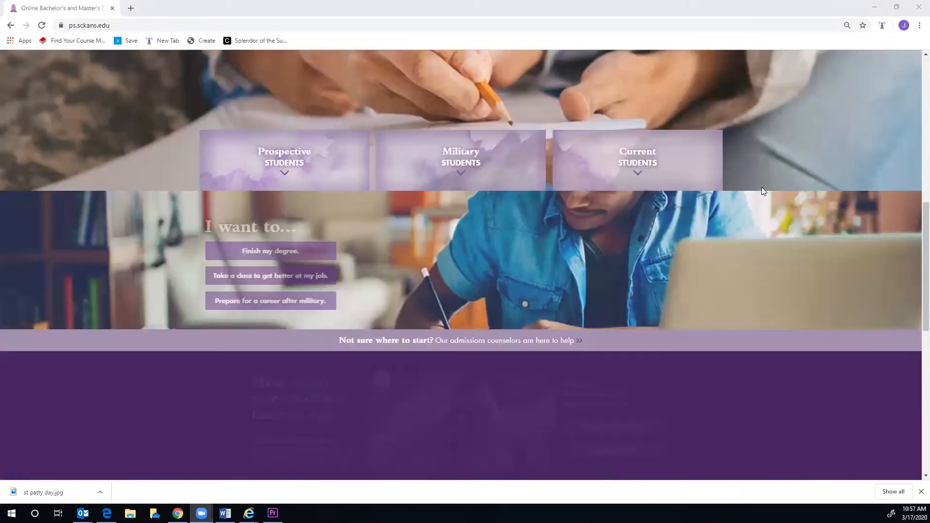
pyautogui.scroll(-3)
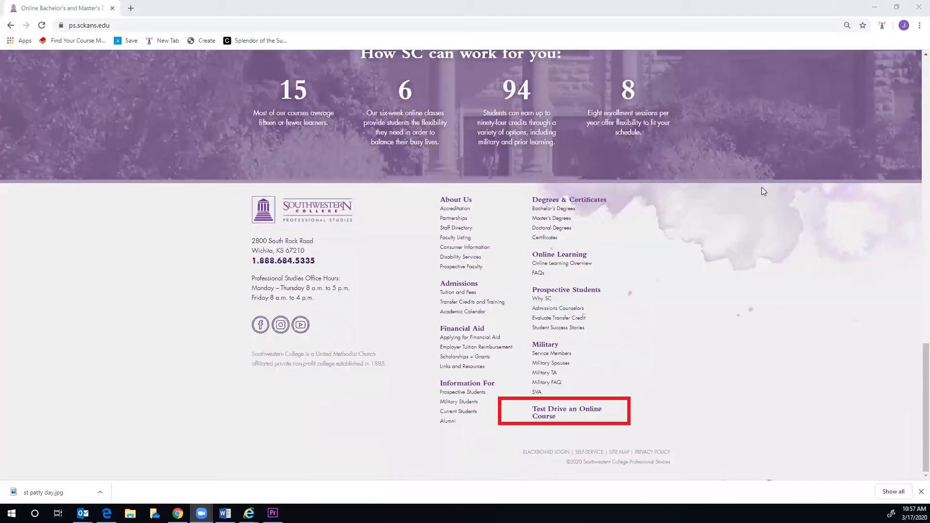
pyautogui.moveTo(535, 417)
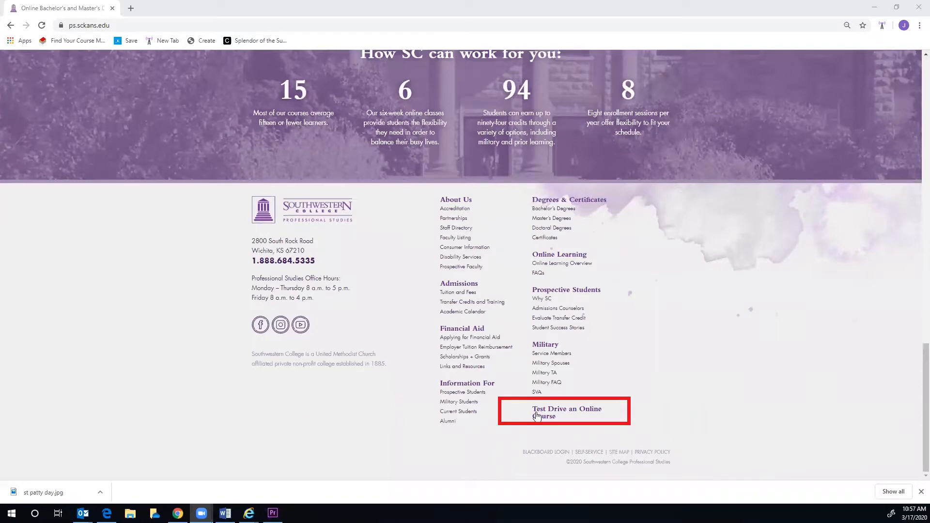
pyautogui.click(564, 411)
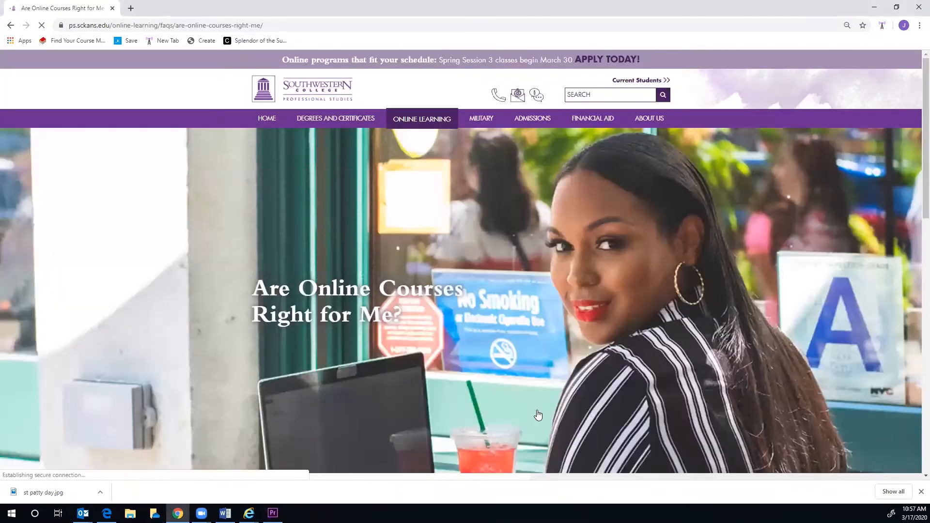
pyautogui.scroll(-3)
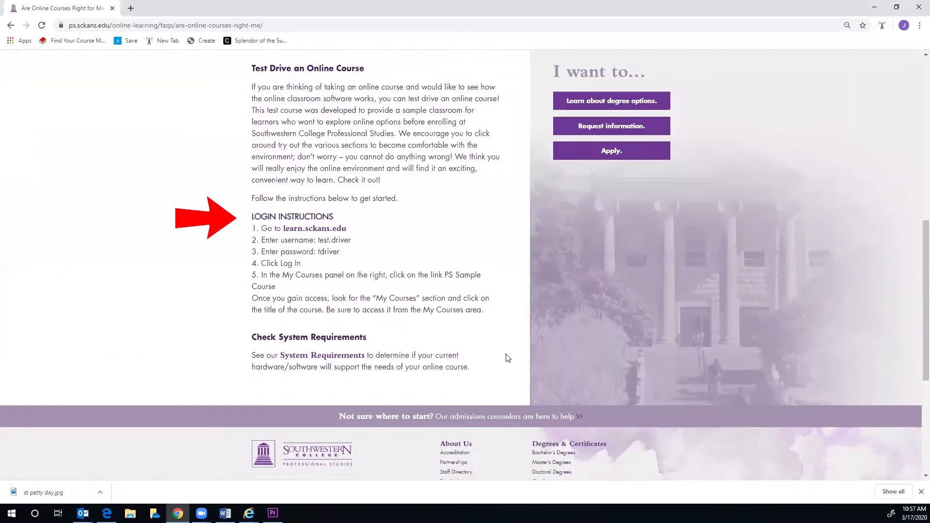
pyautogui.moveTo(346, 337)
pyautogui.write('test.dr')
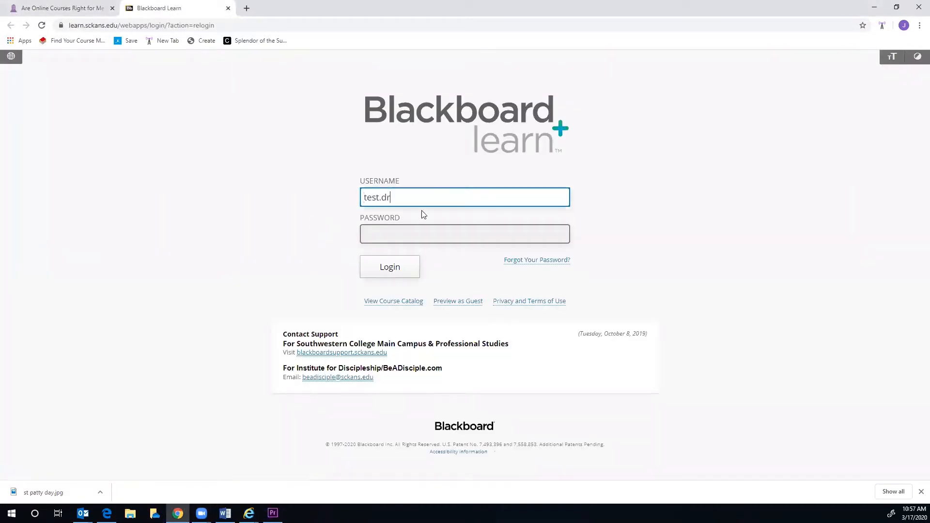
# - Log in to learn.sckans.edu with the test-driver username and password
pyautogui.click(389, 267)
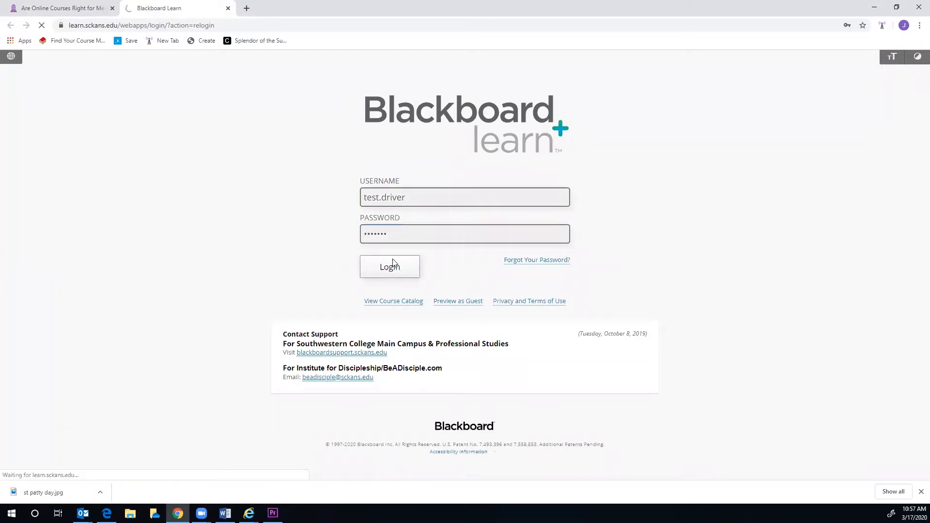
pyautogui.click(389, 266)
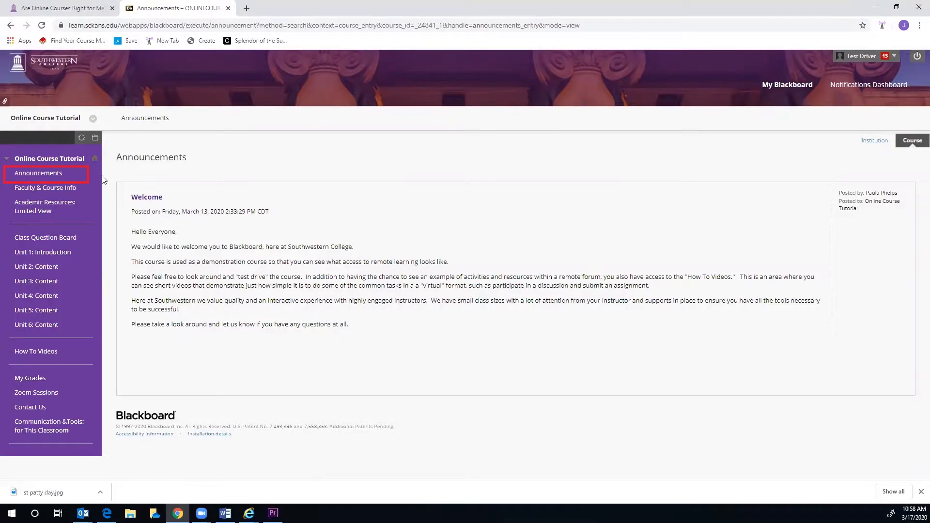
pyautogui.moveTo(38, 172)
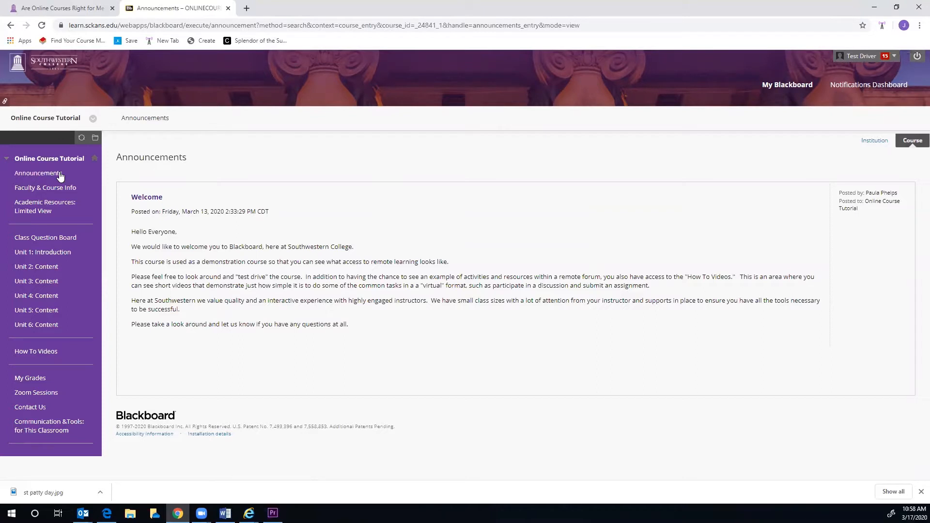
pyautogui.moveTo(81, 177)
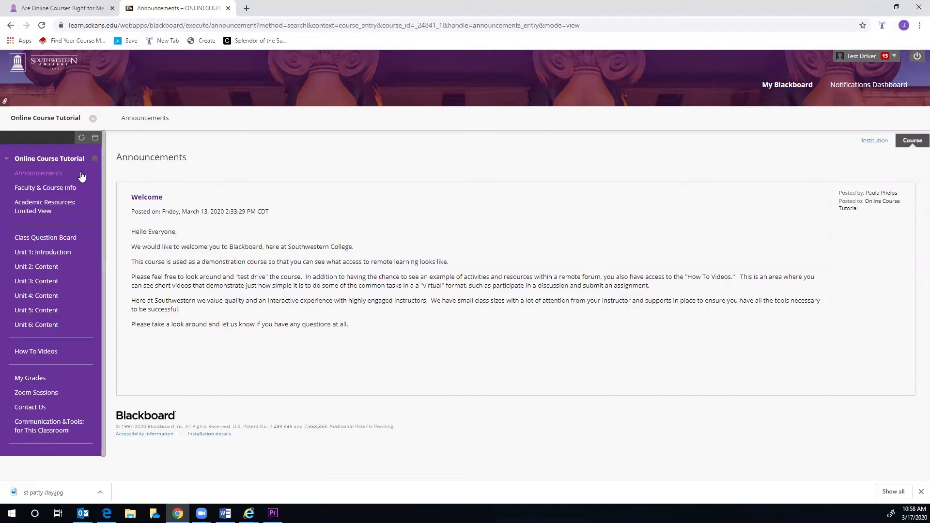
pyautogui.moveTo(183, 210)
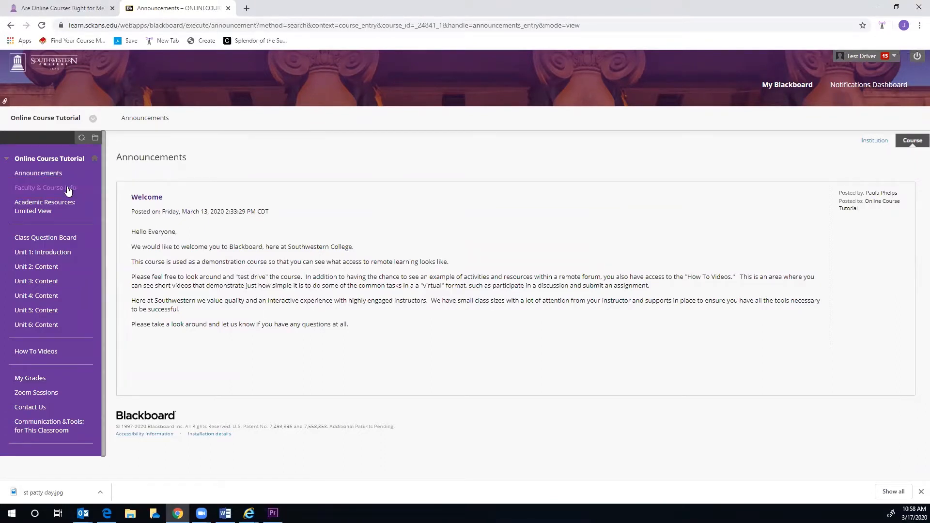
# - Open Faculty Information under Faculty & Course Info to see the instructor's contacts
pyautogui.click(45, 187)
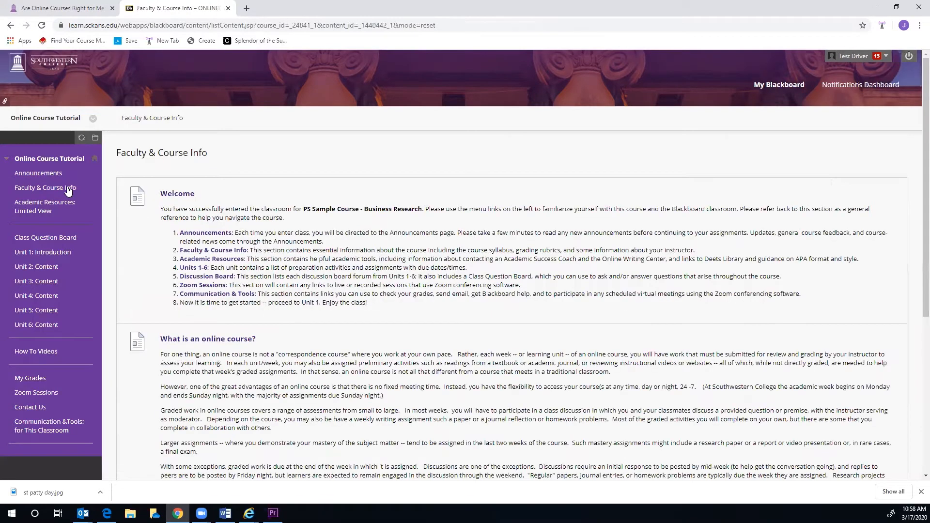
pyautogui.moveTo(366, 181)
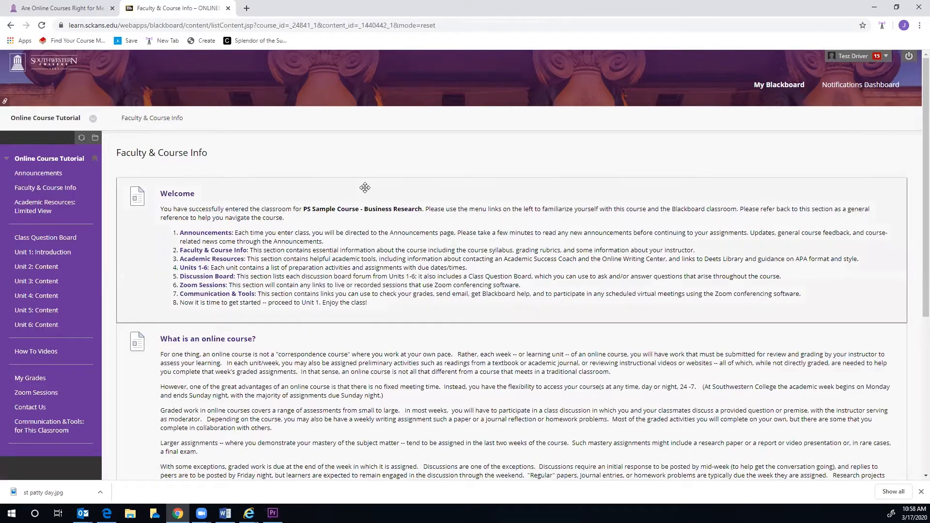
pyautogui.scroll(-3)
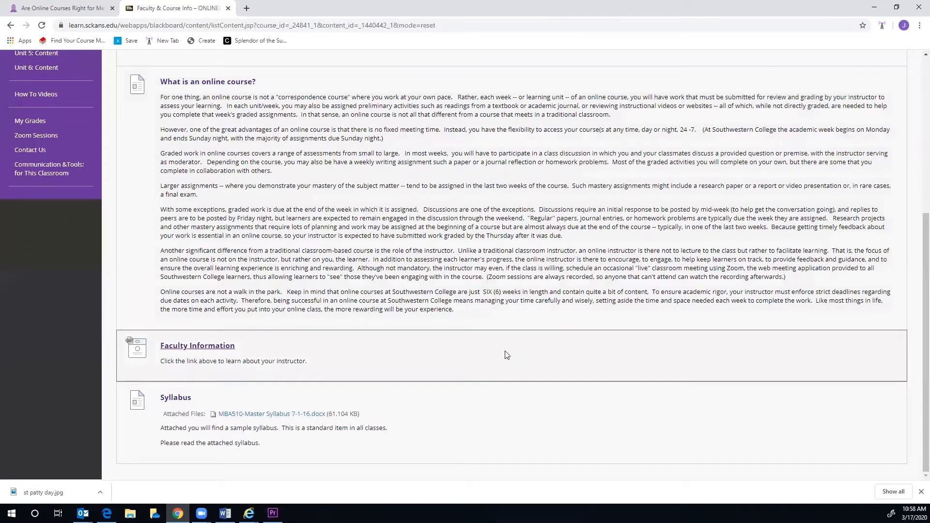
pyautogui.click(197, 346)
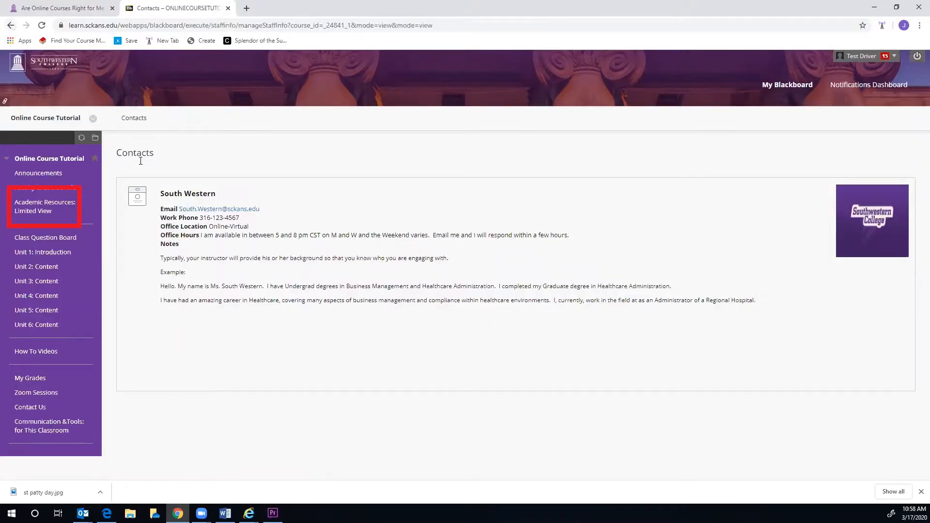
# - Go to 'Academic Resources: Limited View' in the course menu
pyautogui.click(44, 206)
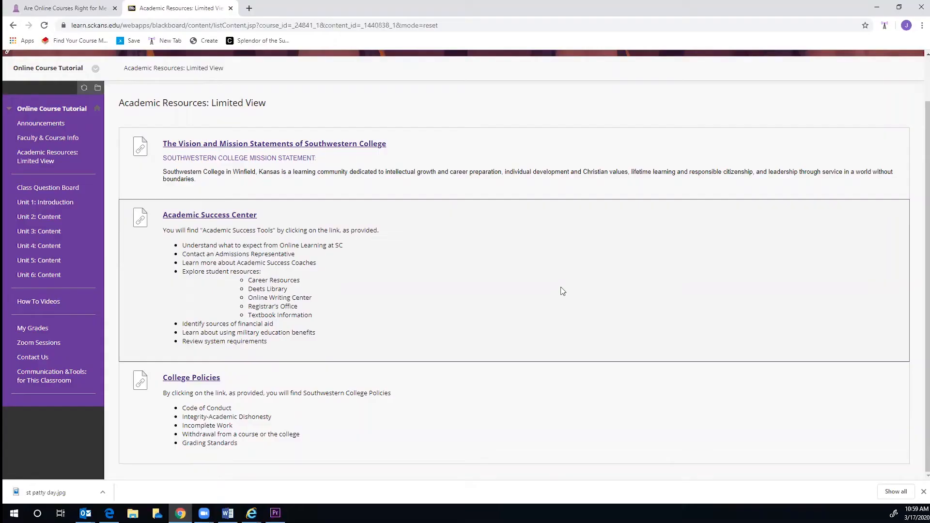
pyautogui.moveTo(38, 301)
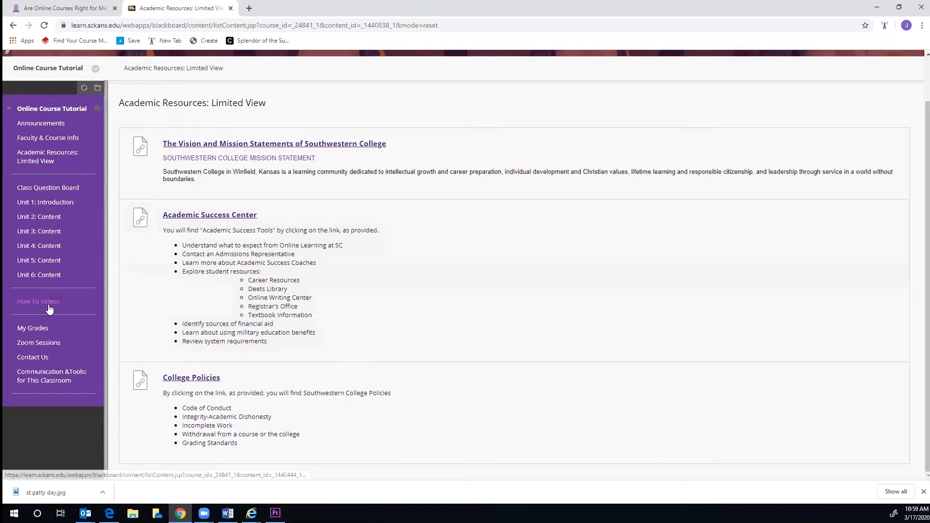
# - Go to 'How To Videos' in the course menu
pyautogui.click(39, 302)
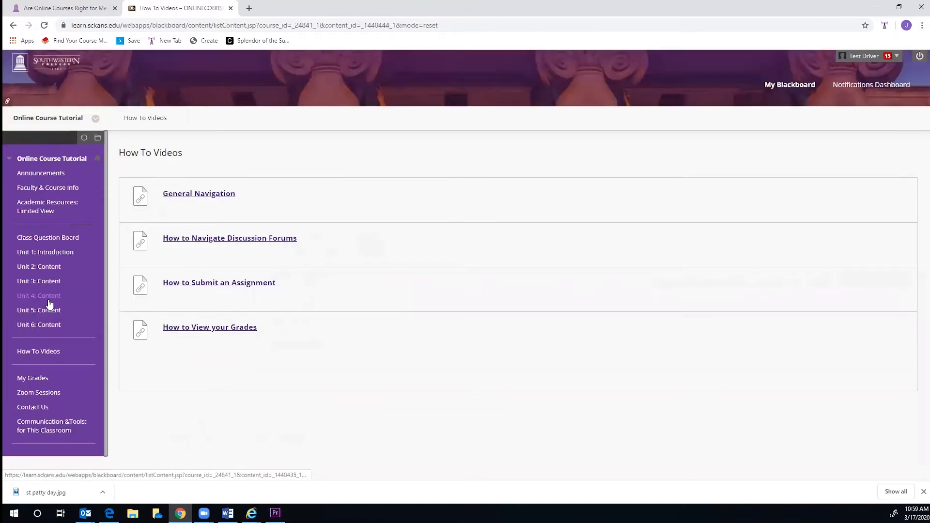
pyautogui.moveTo(48, 304)
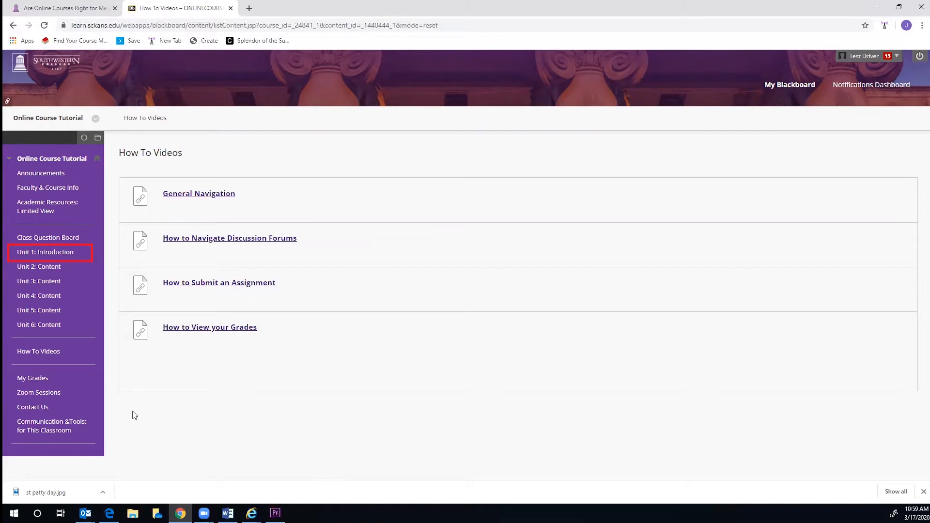
pyautogui.moveTo(108, 306)
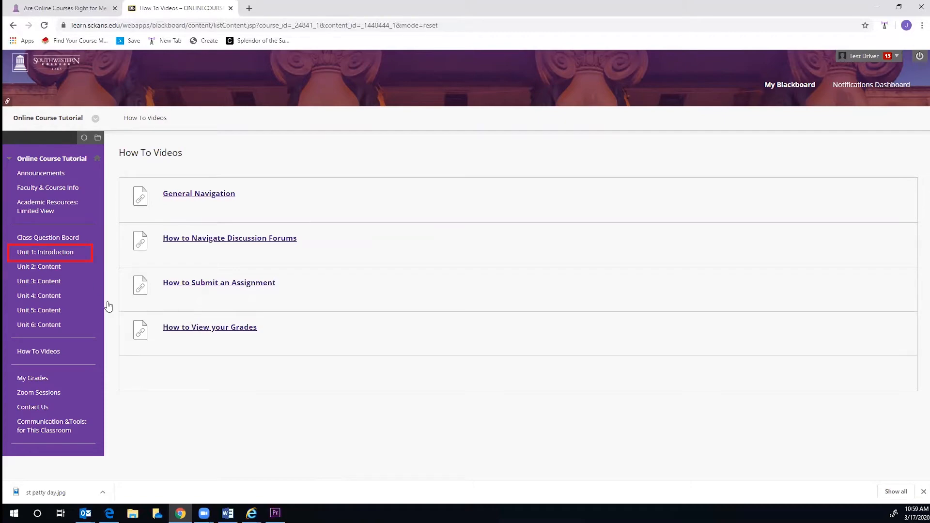
# - Open Unit 1: Introduction and scroll down to the Sample Assignment (Test it out)
pyautogui.click(44, 252)
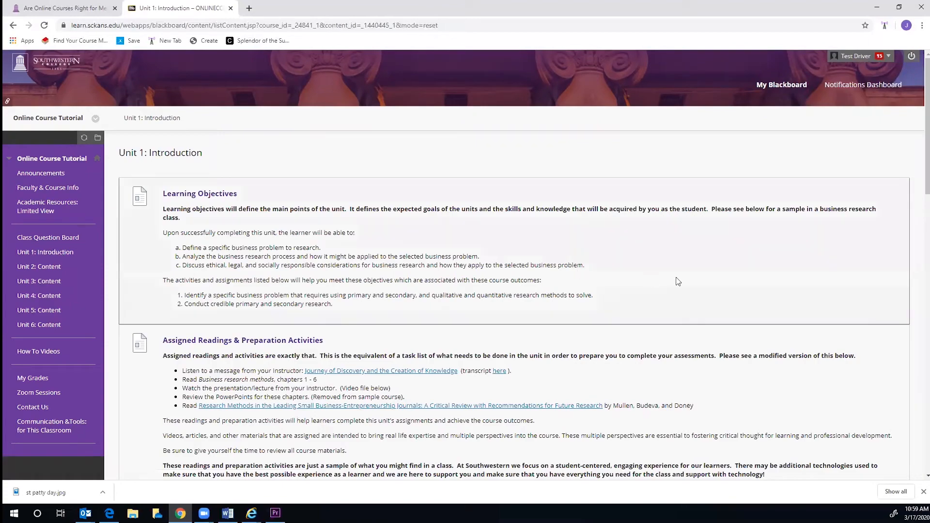
pyautogui.scroll(-3)
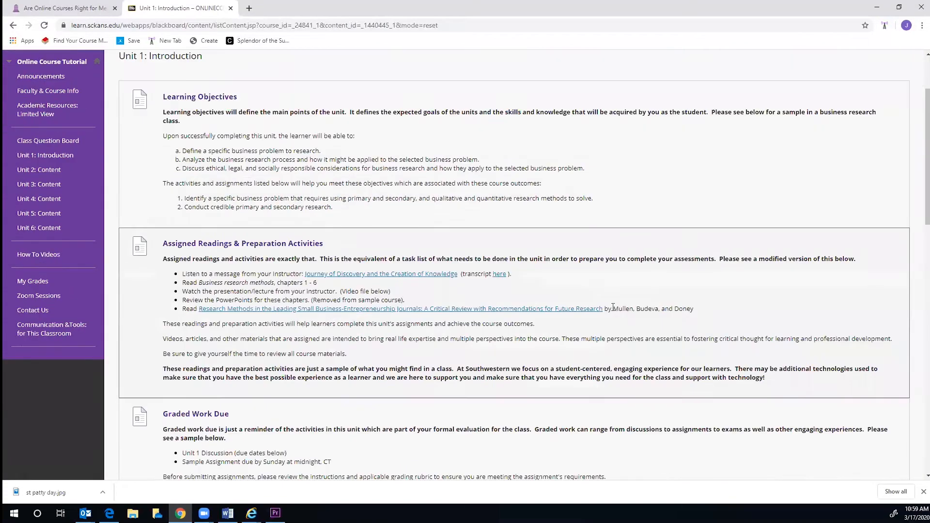
pyautogui.scroll(-3)
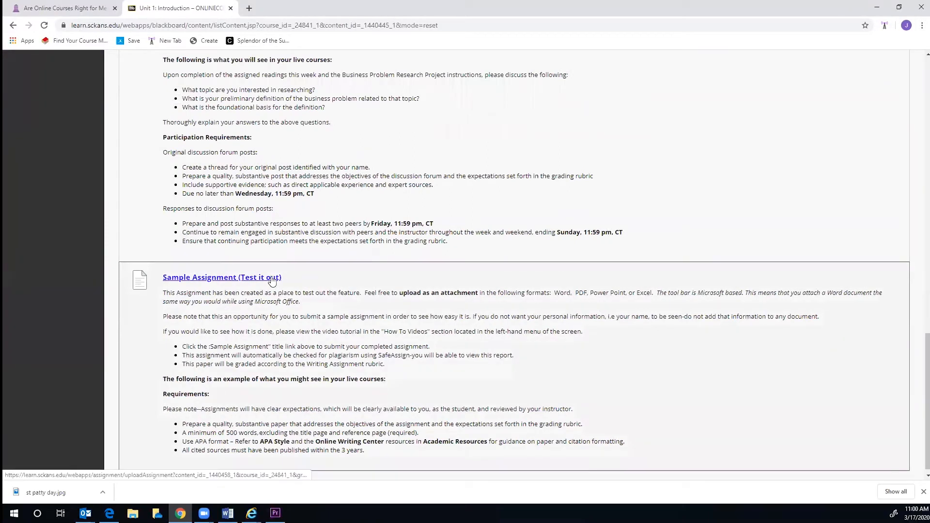
# - Start a Sample Assignment attempt and bring up the Write Submission text editor
pyautogui.click(222, 277)
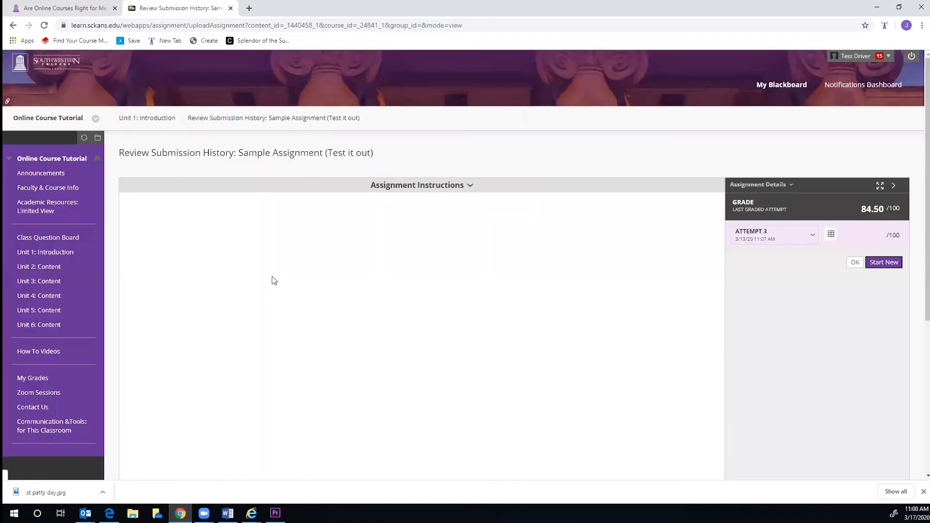
pyautogui.click(883, 262)
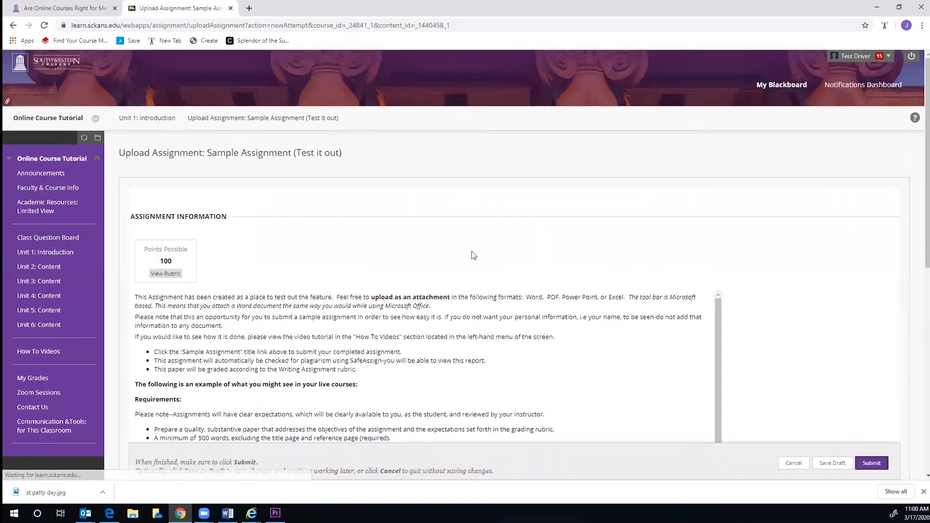
pyautogui.scroll(-3)
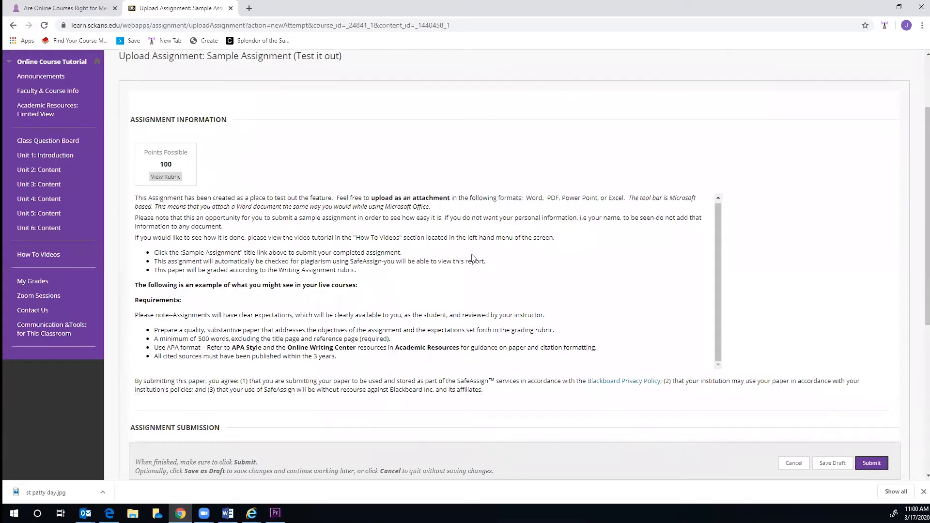
pyautogui.scroll(-3)
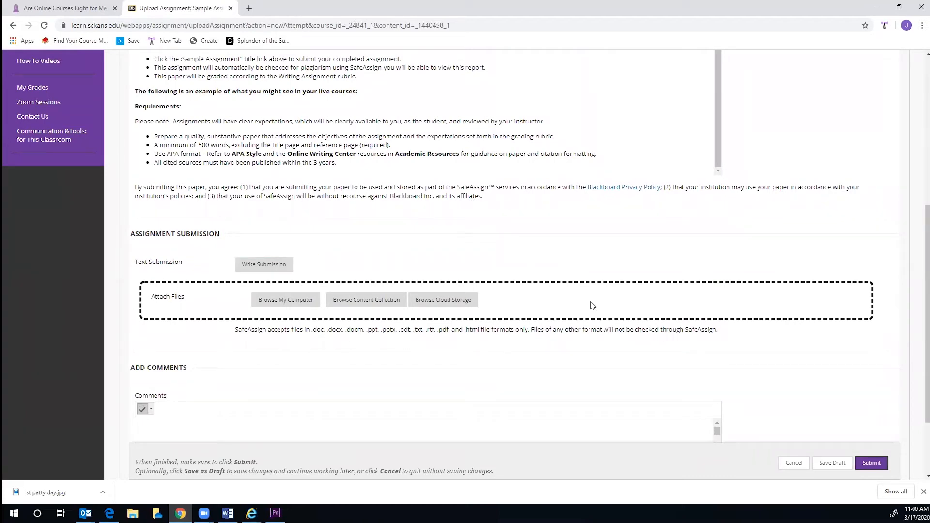
pyautogui.moveTo(264, 264)
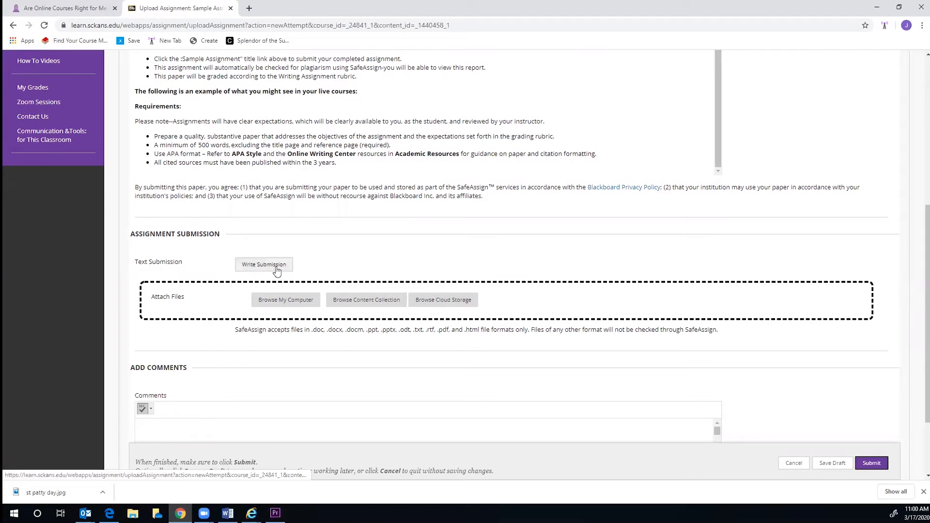
pyautogui.click(263, 264)
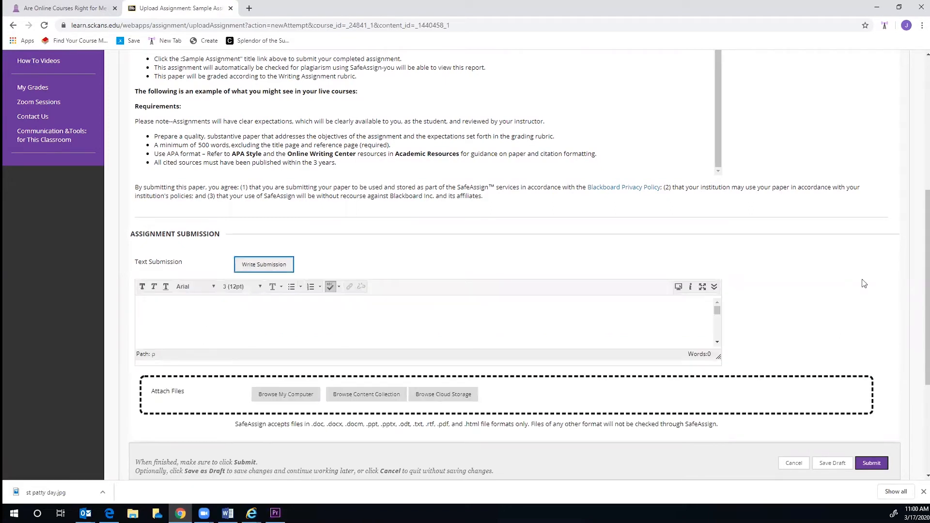
pyautogui.moveTo(690, 267)
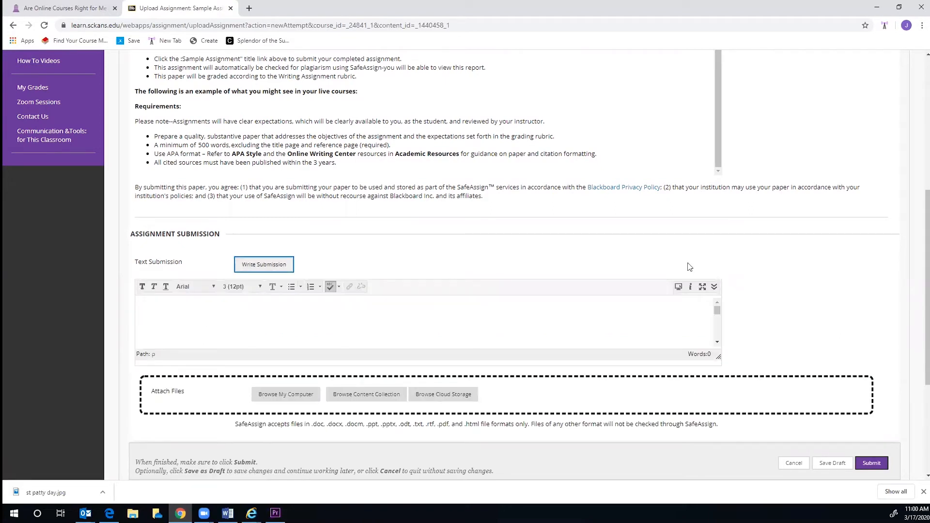
pyautogui.scroll(-3)
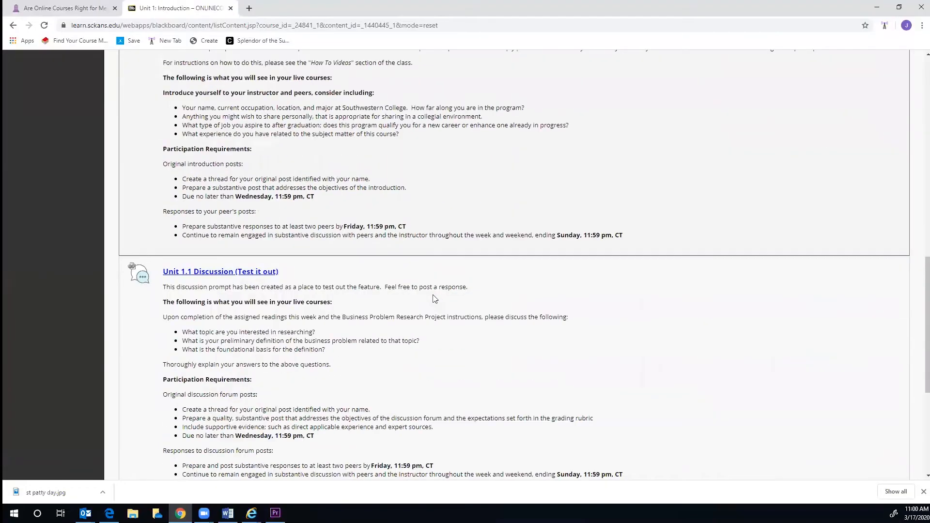
pyautogui.moveTo(273, 275)
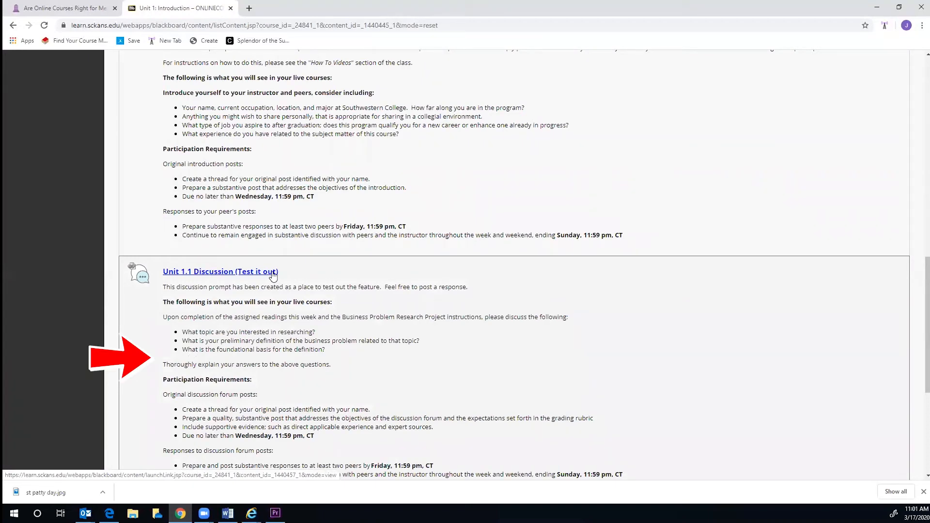
# - Open the Unit 1.1 Discussion (Test it out) forum to see the Gigi Topic thread
pyautogui.click(220, 271)
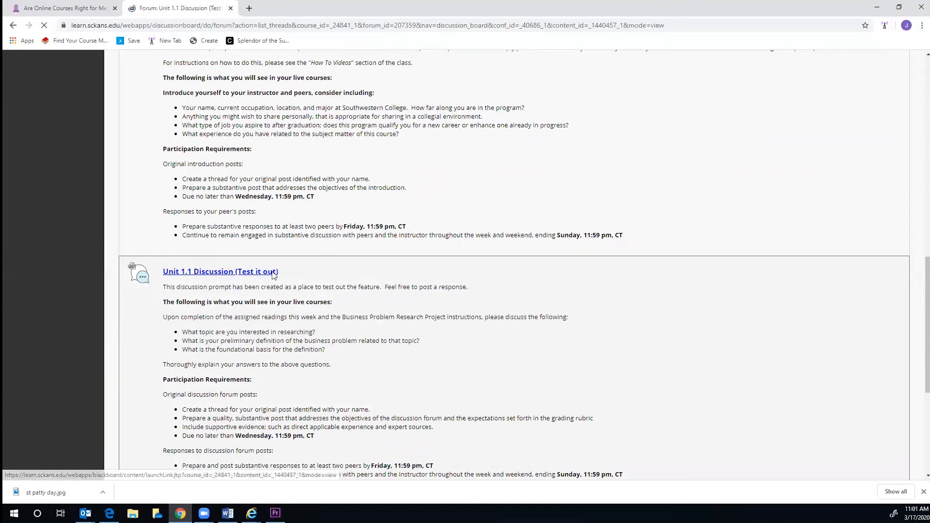
pyautogui.click(220, 271)
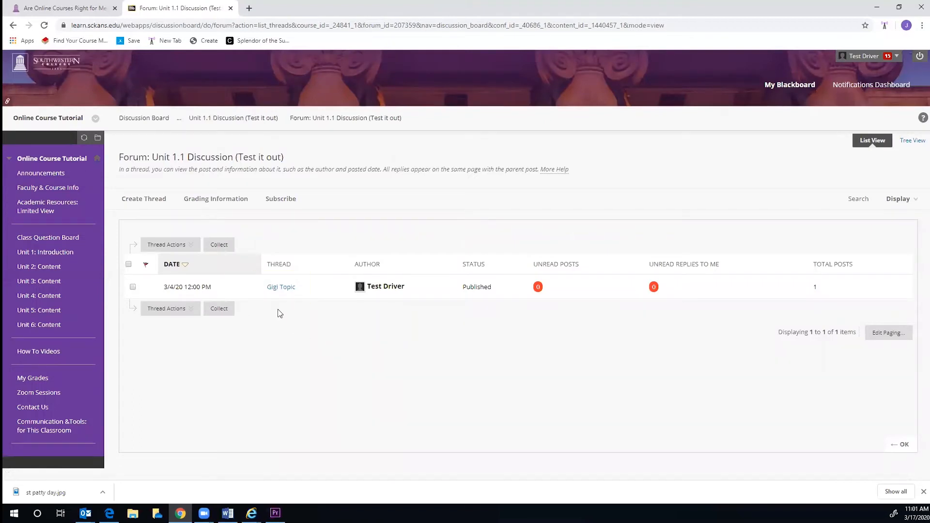
pyautogui.moveTo(281, 286)
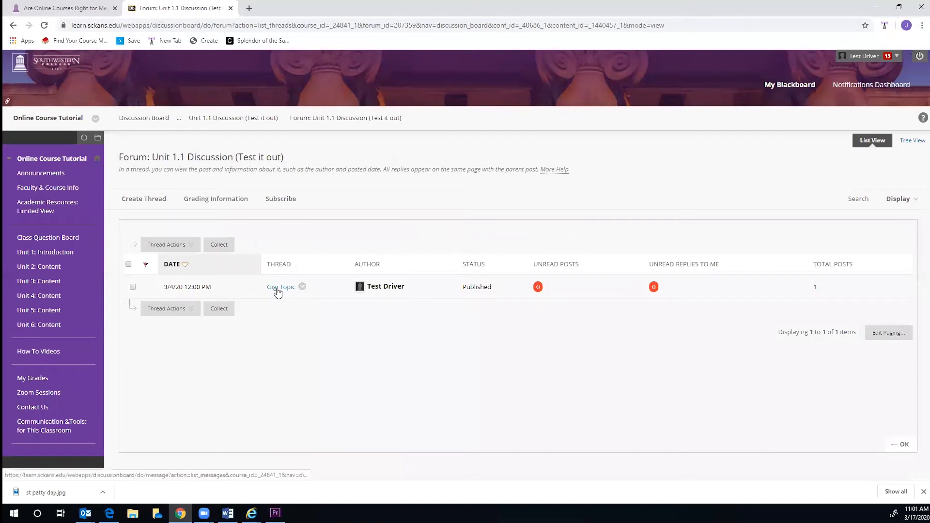
# - Open the Gigi Topic thread and submit a reply
pyautogui.click(281, 286)
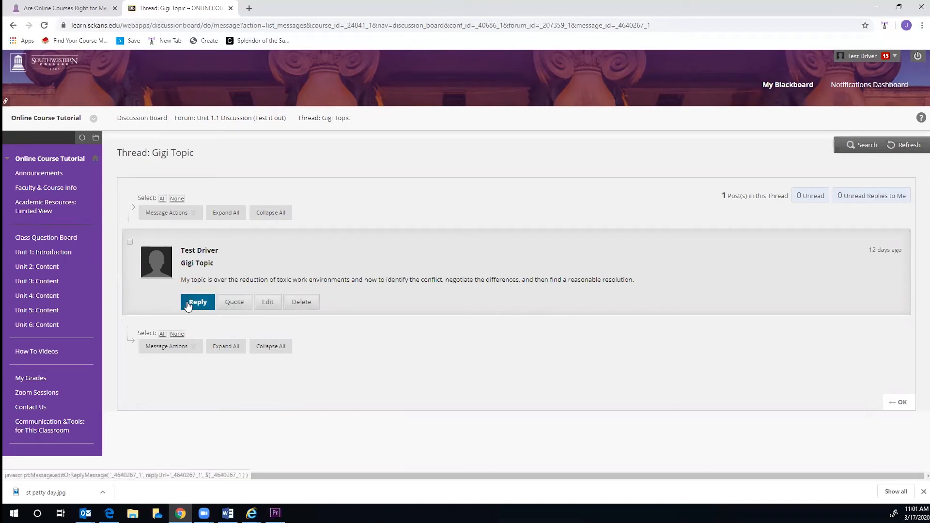
pyautogui.click(197, 302)
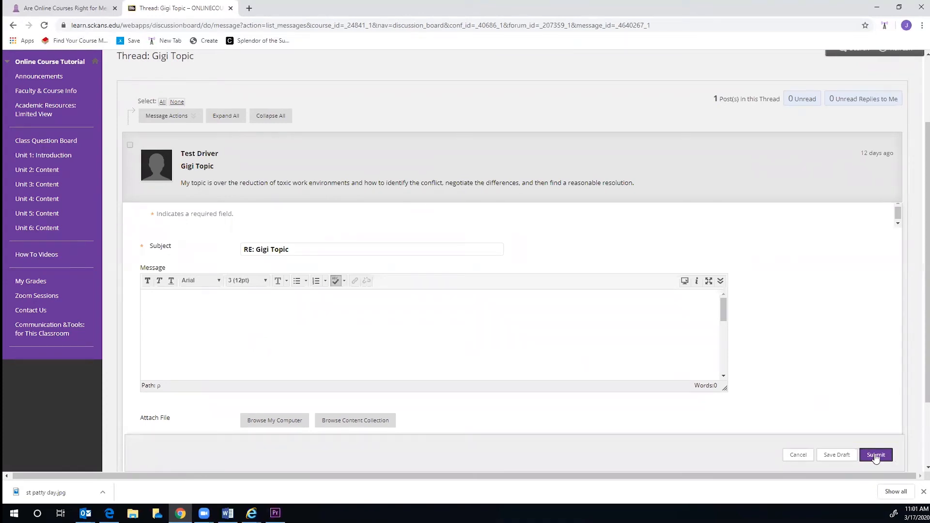
pyautogui.click(876, 455)
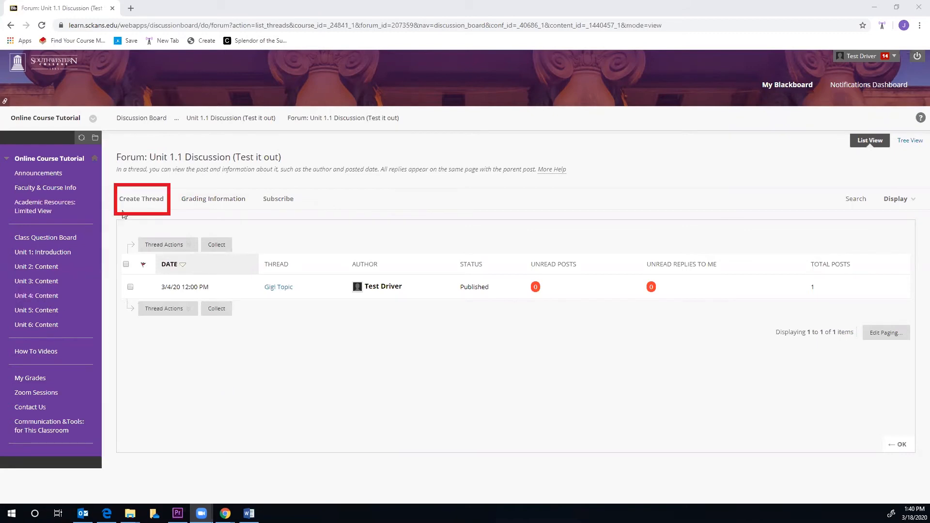
# - Open Create Thread and scroll through the Subject, Message and attachment fields
pyautogui.click(141, 198)
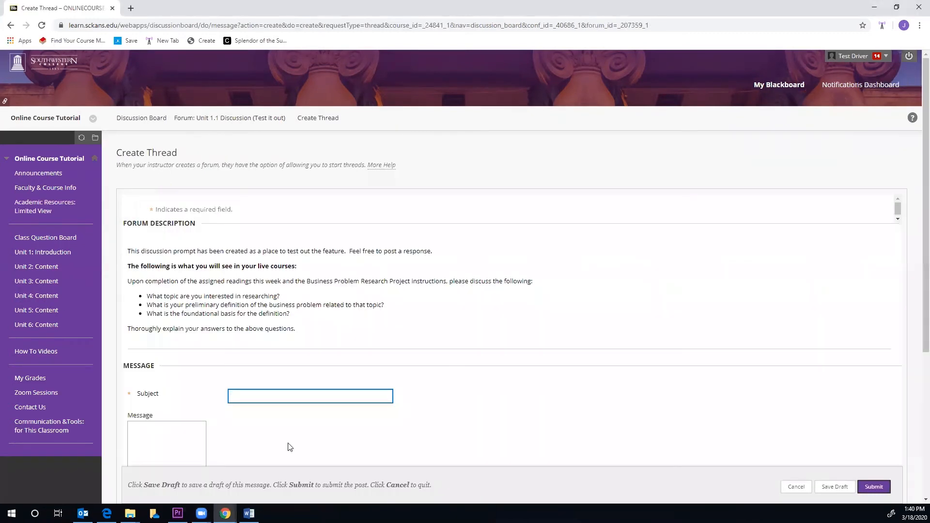
pyautogui.scroll(-3)
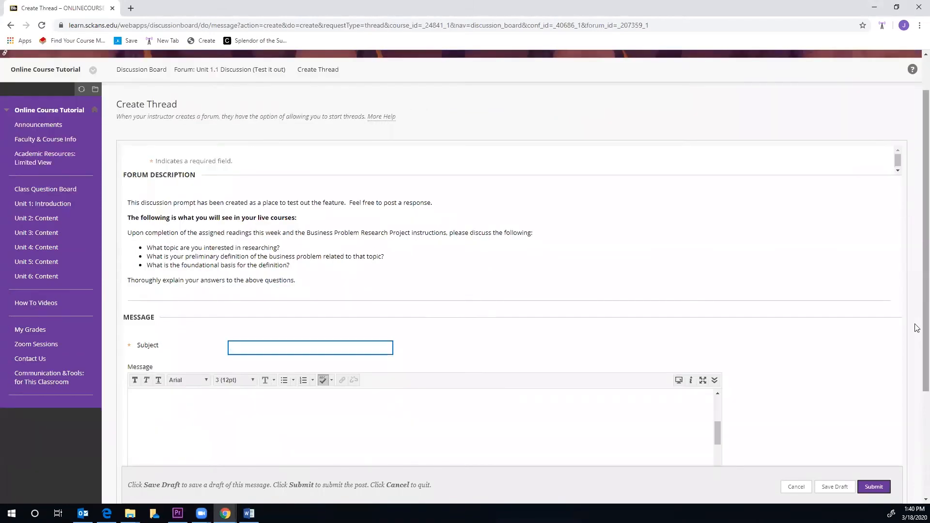
pyautogui.scroll(-3)
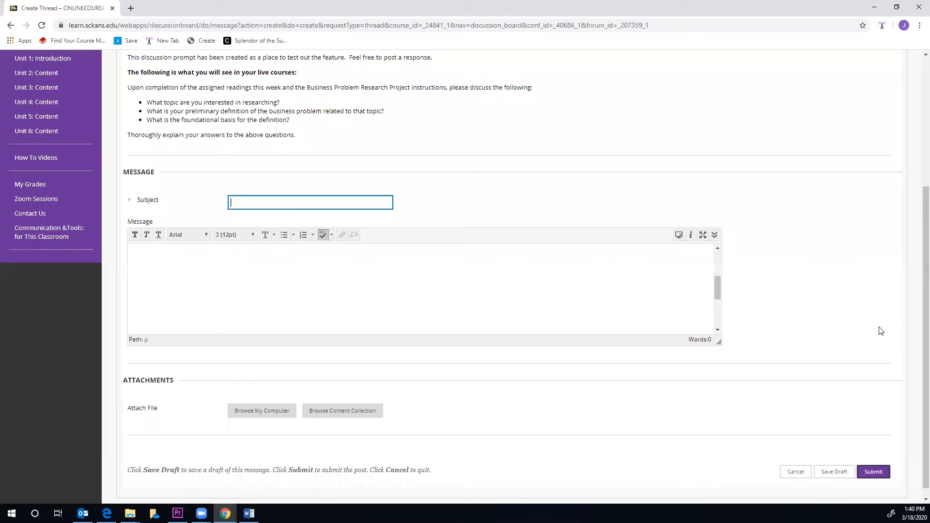
pyautogui.moveTo(873, 471)
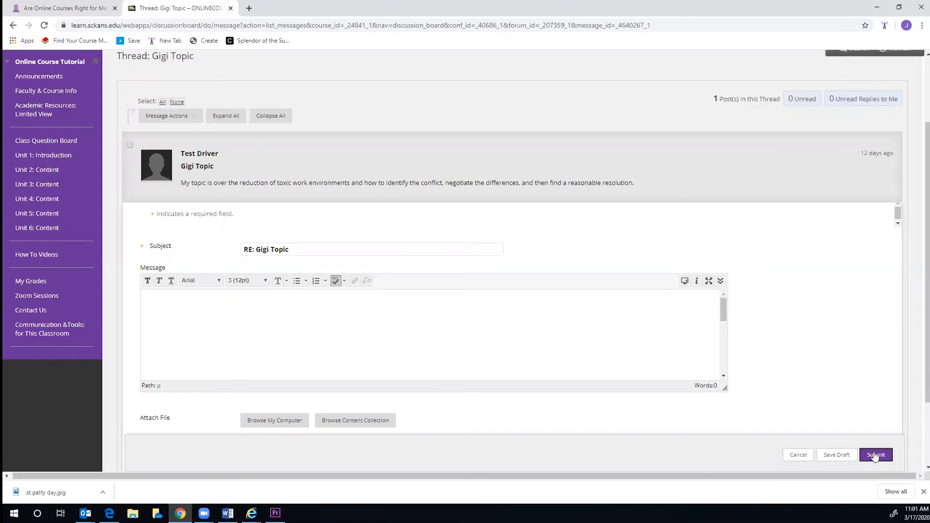
pyautogui.moveTo(320, 434)
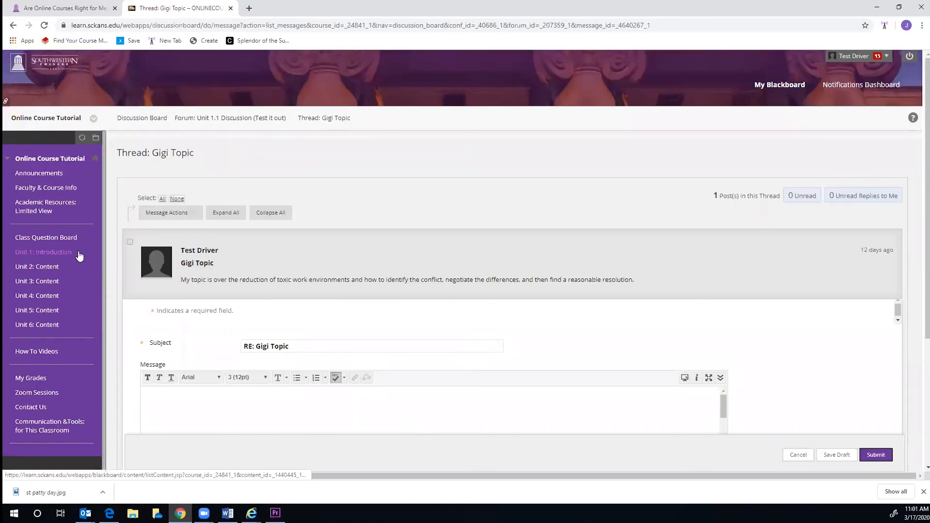
# - Go to the Class Question Board page from the course menu
pyautogui.click(45, 238)
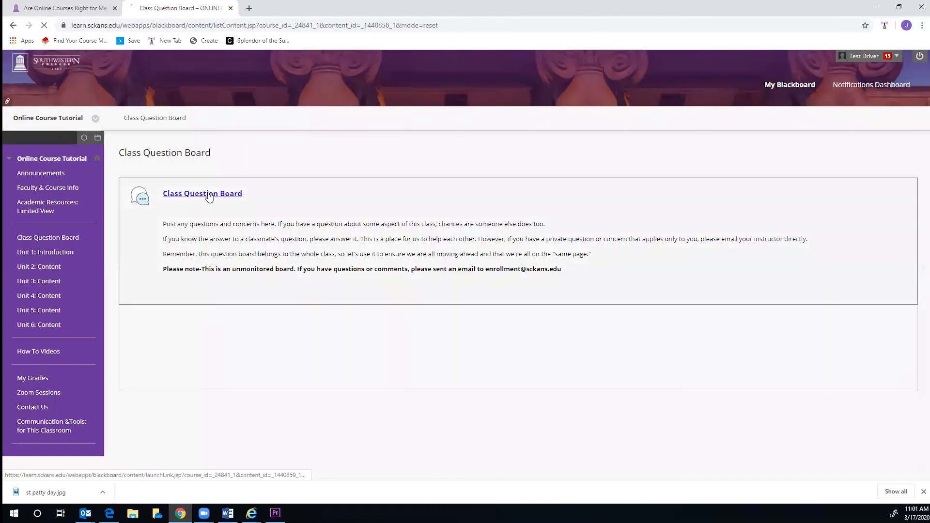
# - Open the empty Class Question Board forum and look over its Create Thread form
pyautogui.click(202, 193)
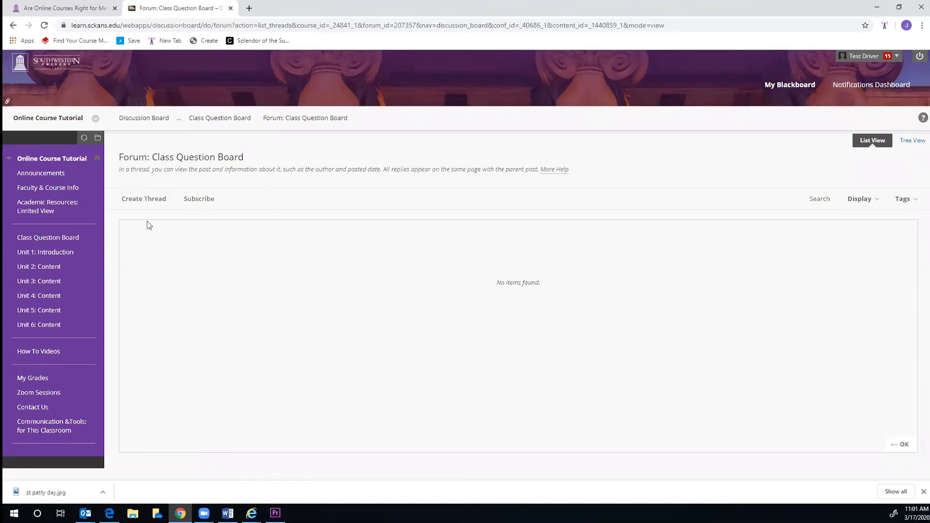
pyautogui.click(144, 198)
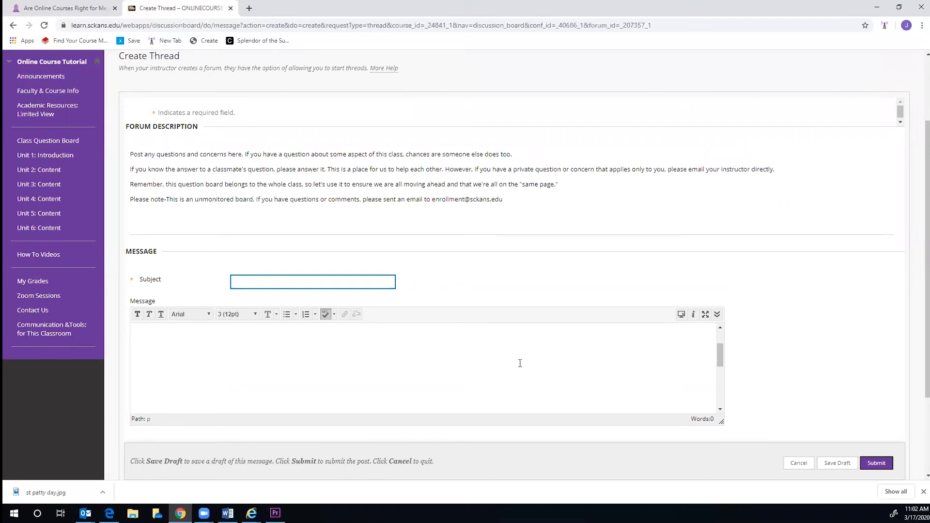
pyautogui.scroll(-3)
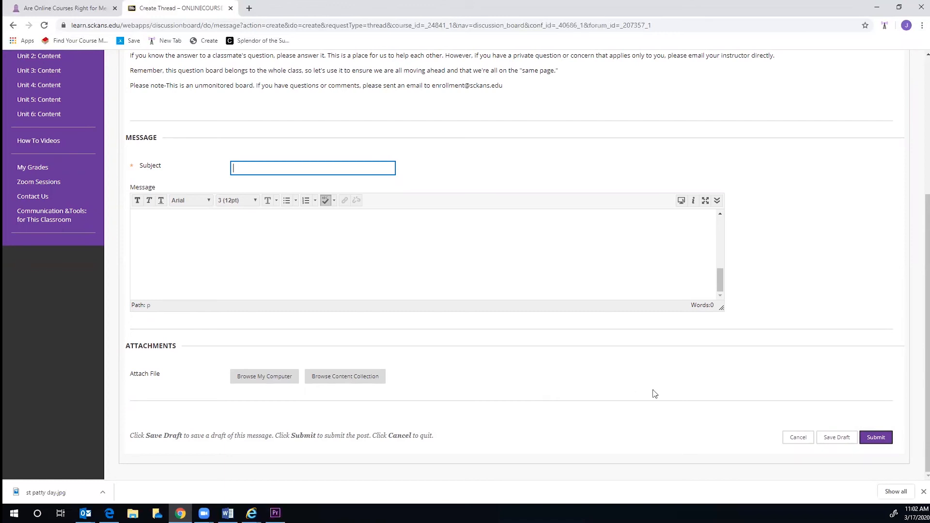
pyautogui.moveTo(645, 321)
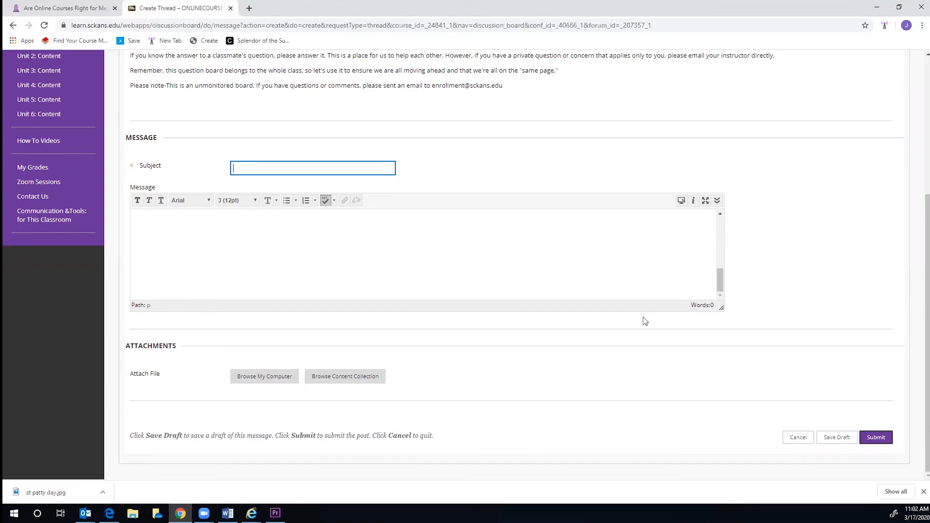
pyautogui.scroll(3)
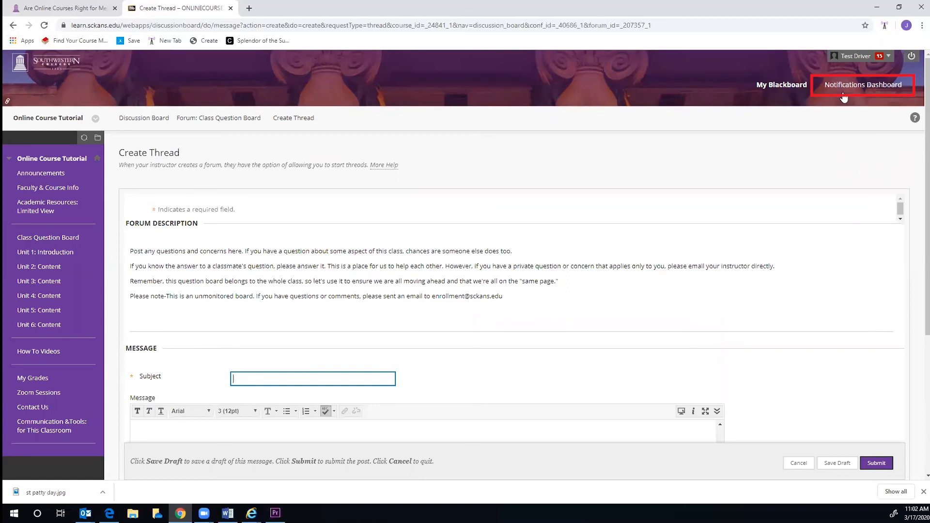
# - Visit the Notifications Dashboard, then open the Online Course Tutorial Welcome announcement
pyautogui.click(863, 84)
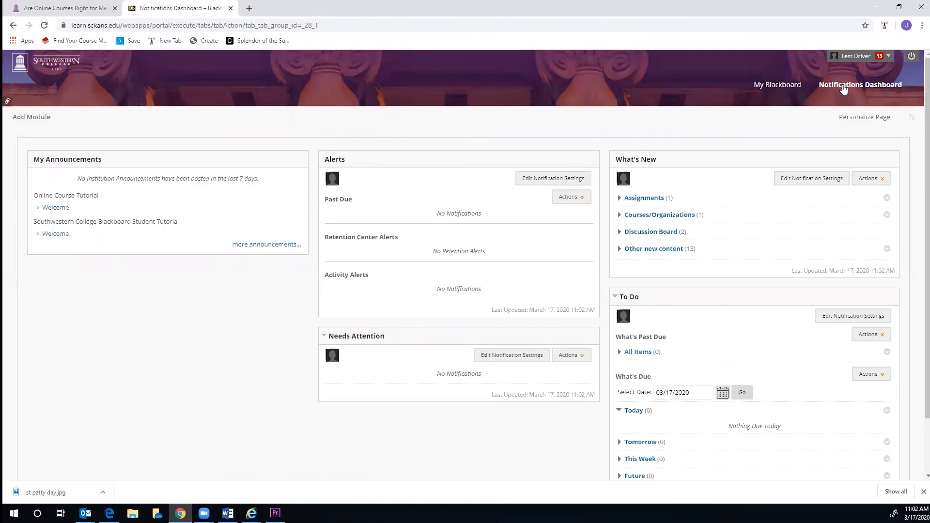
pyautogui.click(56, 207)
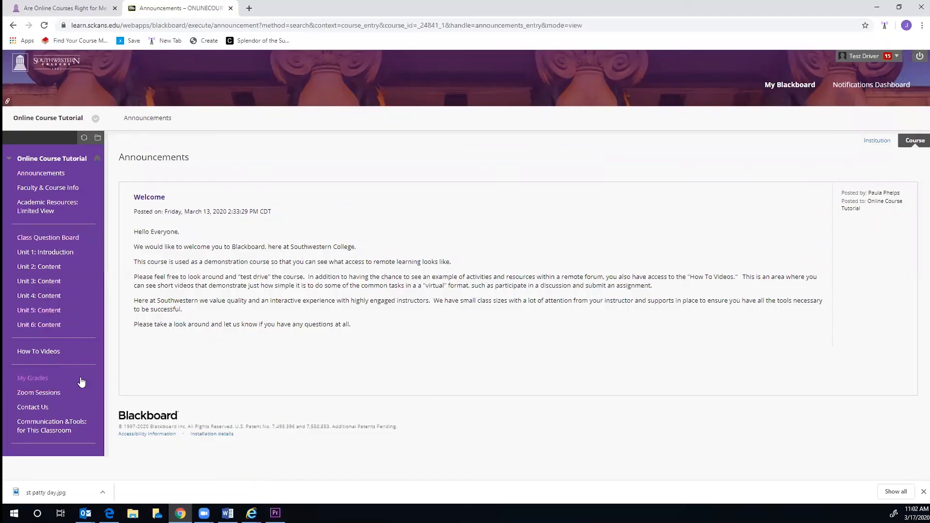
pyautogui.moveTo(32, 378)
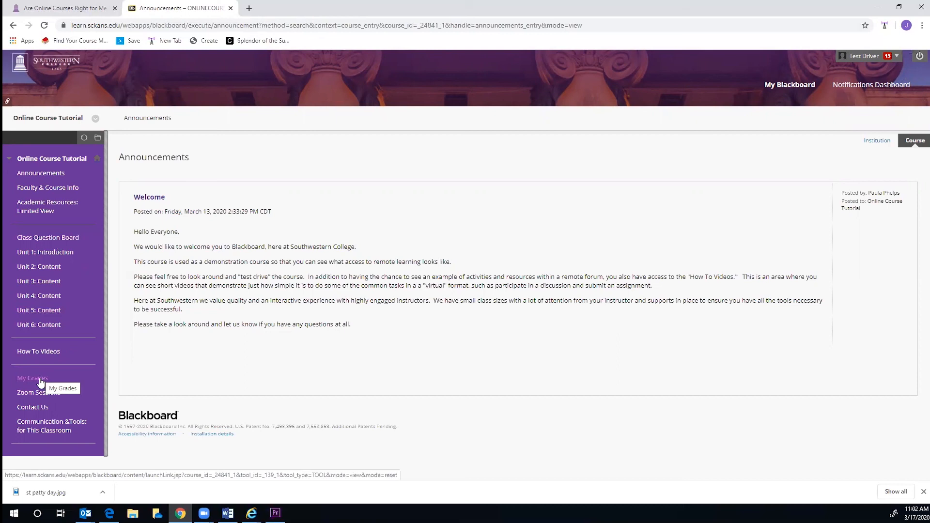
# - Open My Grades to see three graded items totalling 102.80 out of 120
pyautogui.click(32, 377)
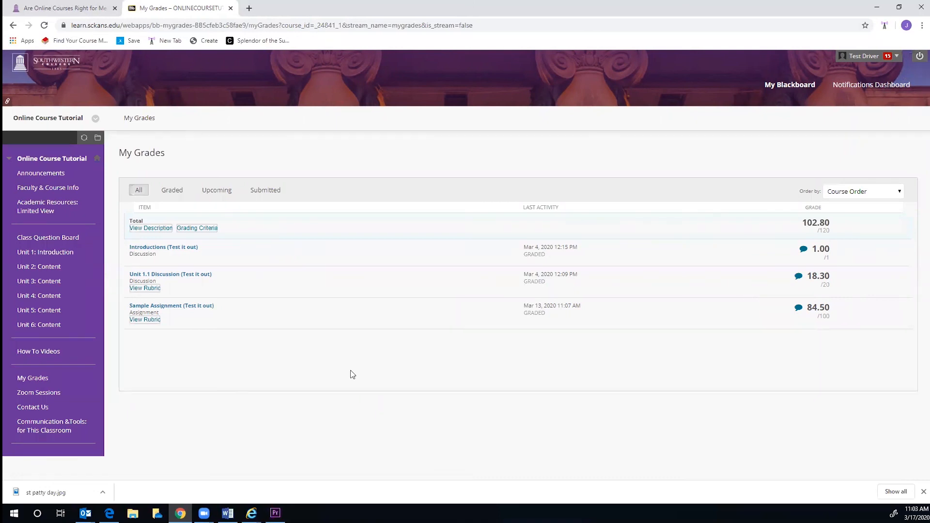
pyautogui.moveTo(359, 318)
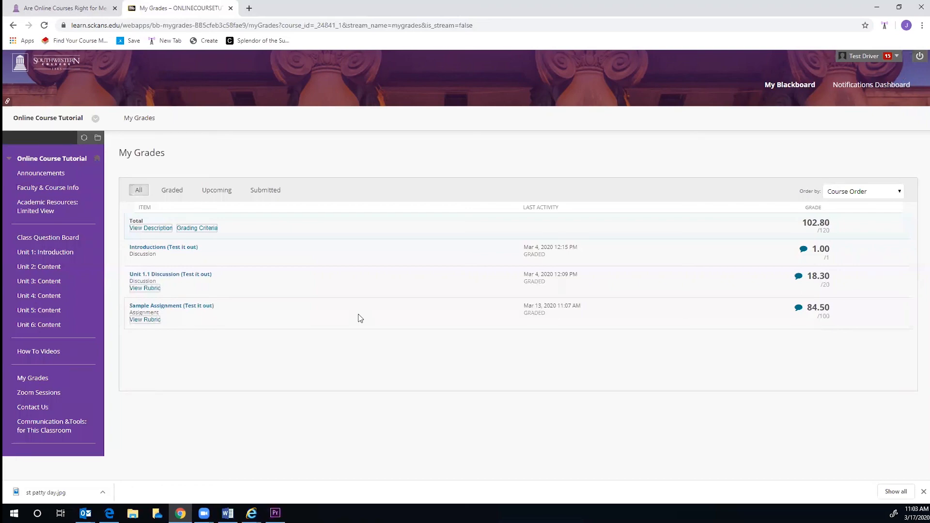